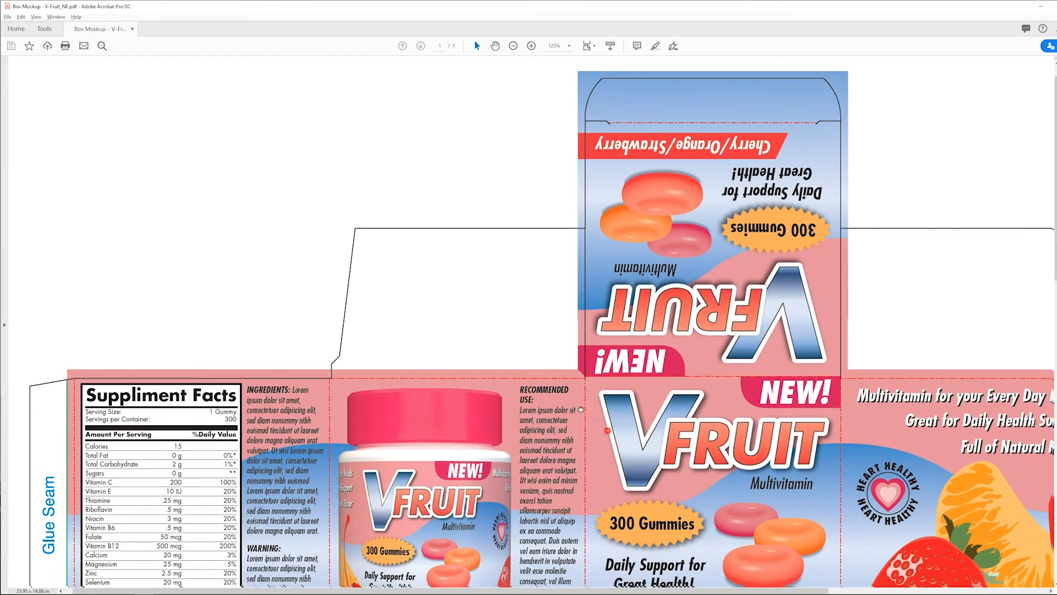
- Zoom out twice to show the full V-Fruit dieline, glue flaps and Electronic Die Pattern legend
{"action": "scroll", "scroll_direction": "down", "scroll_amount": 3}
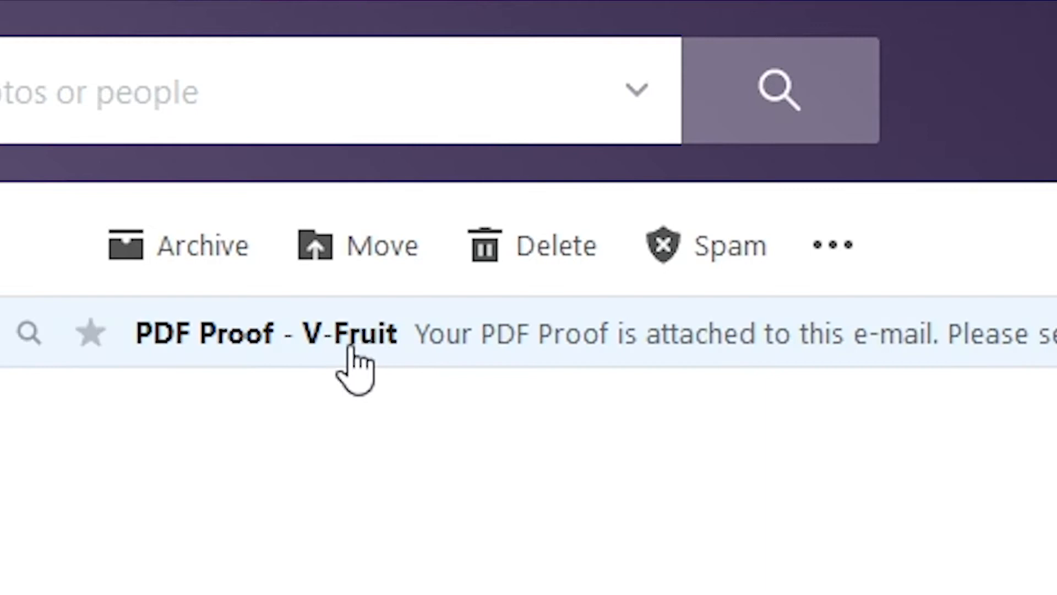
{"action": "mouse_move", "coordinate": [349, 344]}
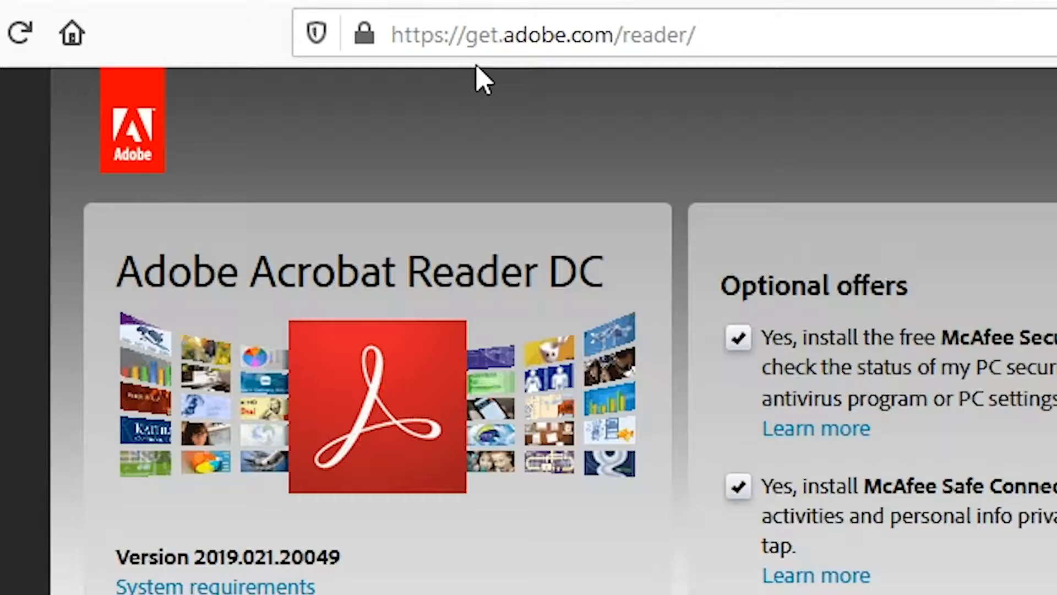
{"action": "mouse_move", "coordinate": [602, 36]}
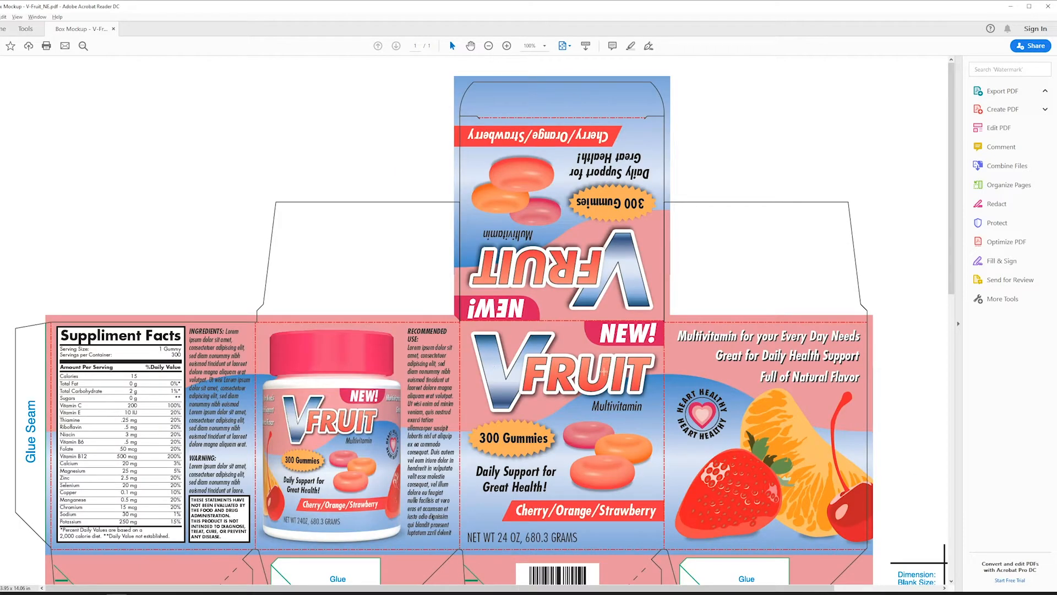
{"action": "scroll", "scroll_direction": "down", "scroll_amount": 3}
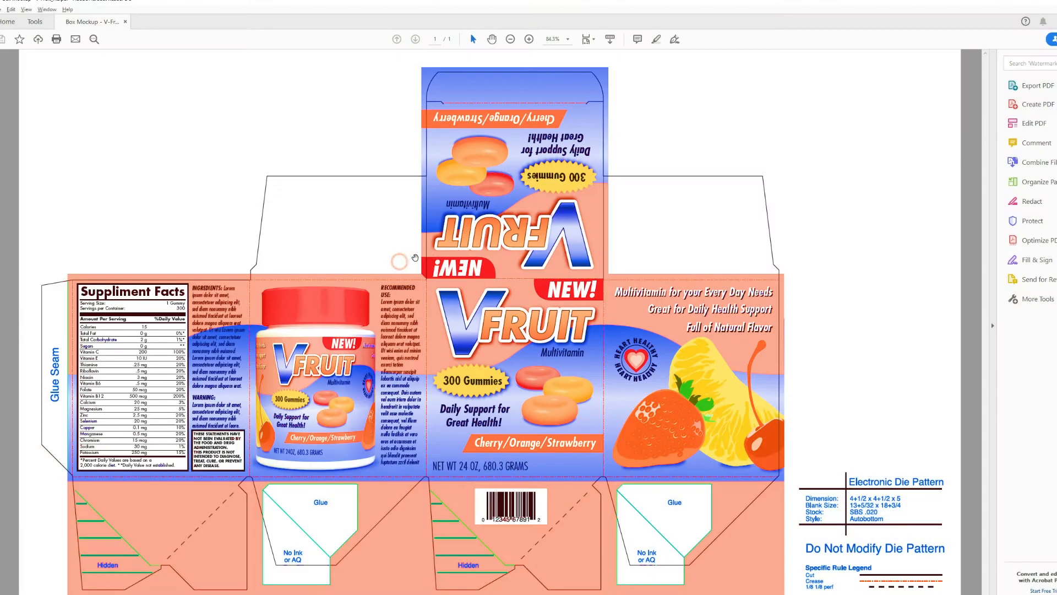
{"action": "left_click", "coordinate": [529, 39]}
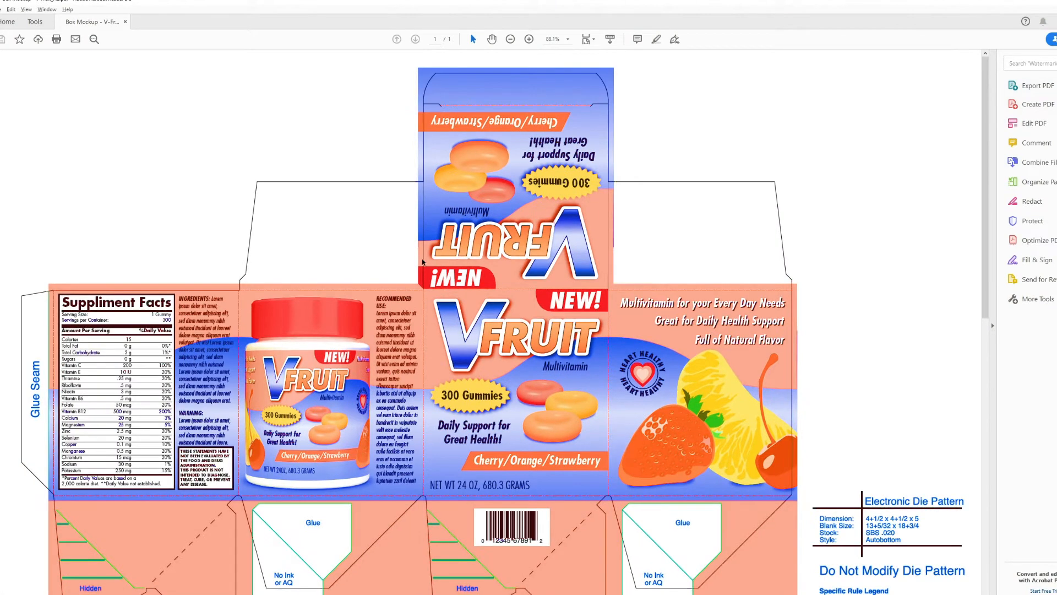
{"action": "left_click", "coordinate": [529, 39]}
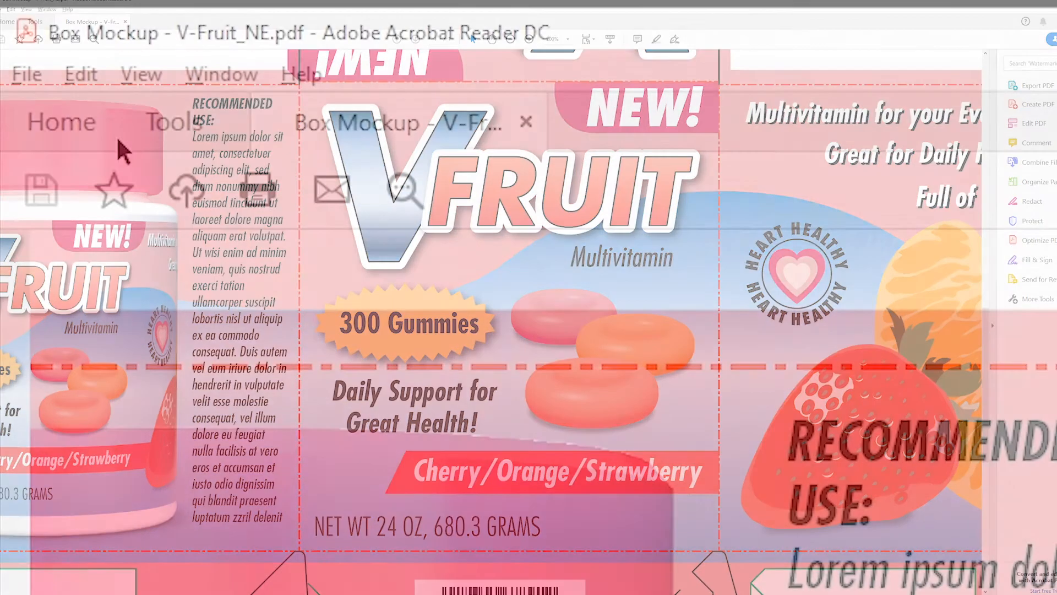
- Open Acrobat Reader Preferences and select the Page Display category
{"action": "left_click", "coordinate": [80, 74]}
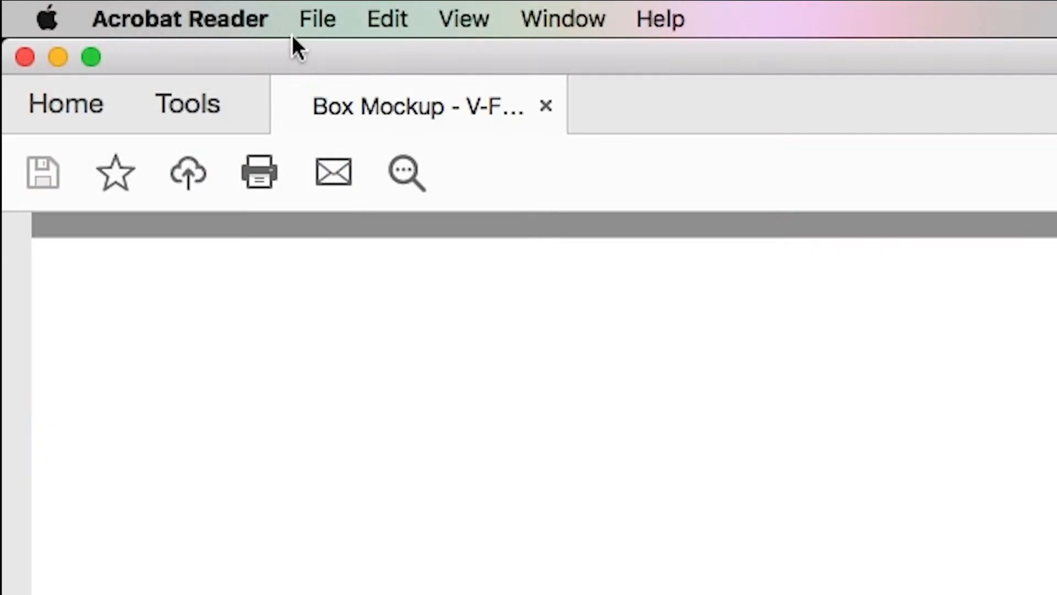
{"action": "left_click", "coordinate": [179, 18]}
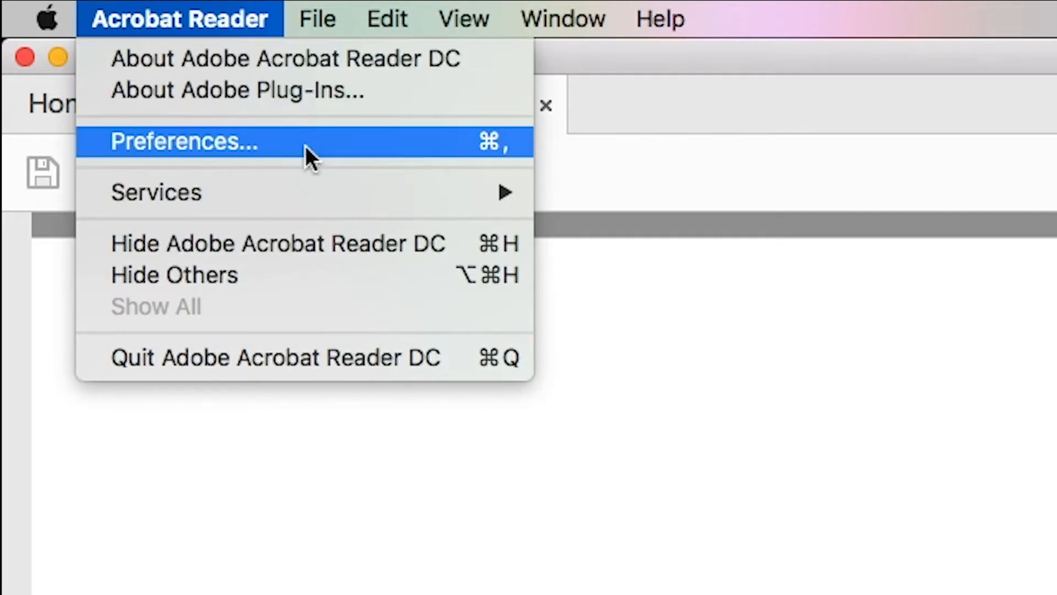
{"action": "left_click", "coordinate": [184, 142]}
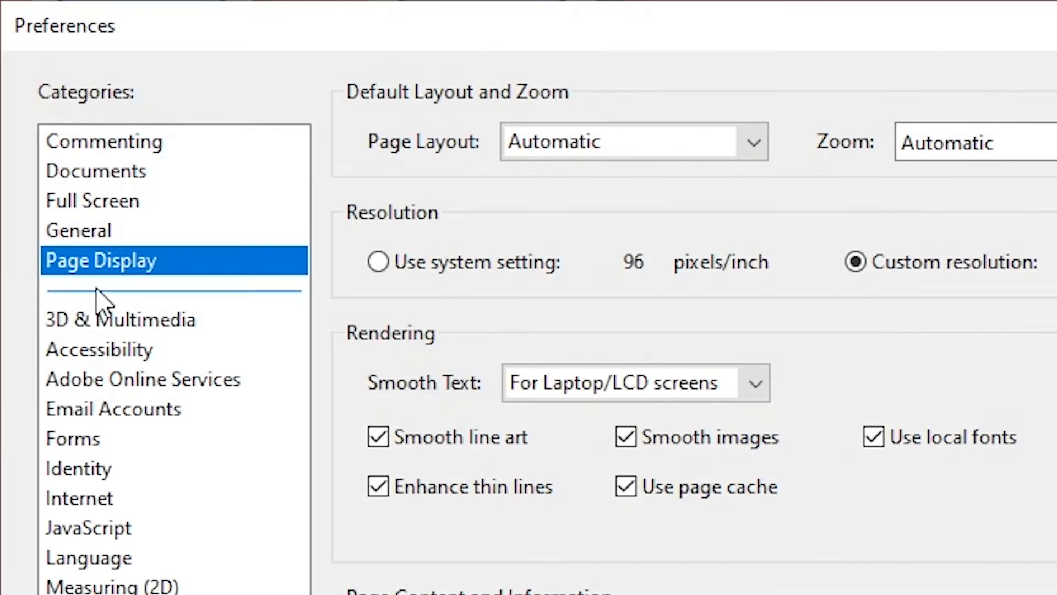
{"action": "mouse_move", "coordinate": [148, 300]}
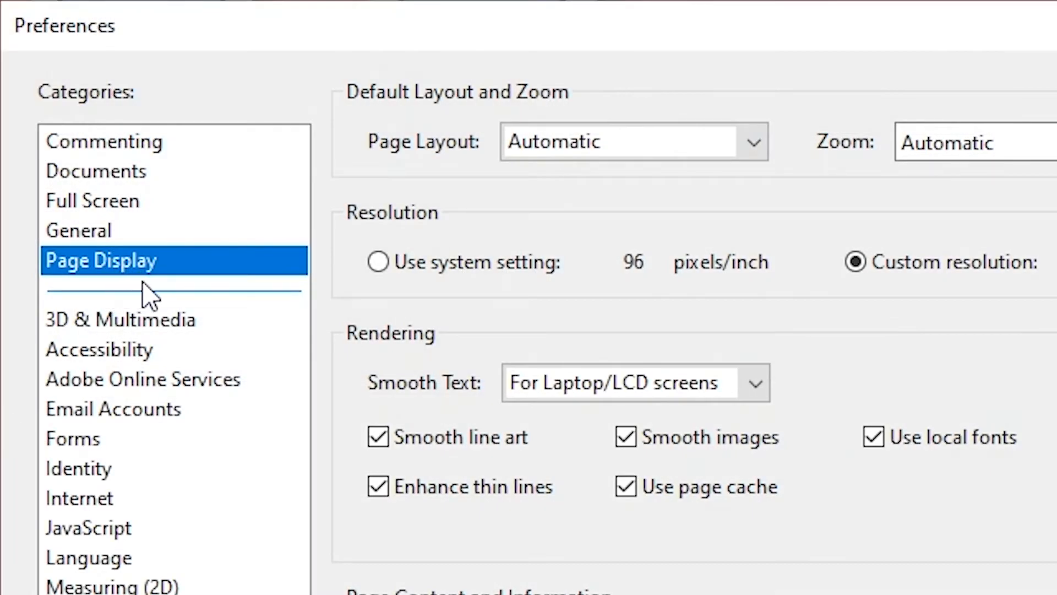
{"action": "left_click", "coordinate": [698, 294]}
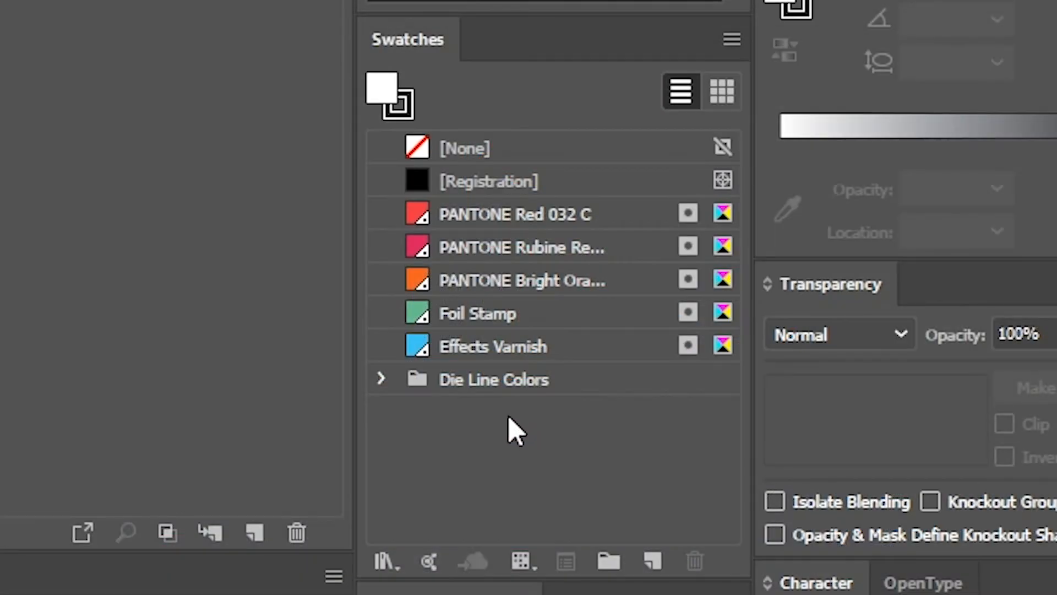
{"action": "mouse_move", "coordinate": [532, 355]}
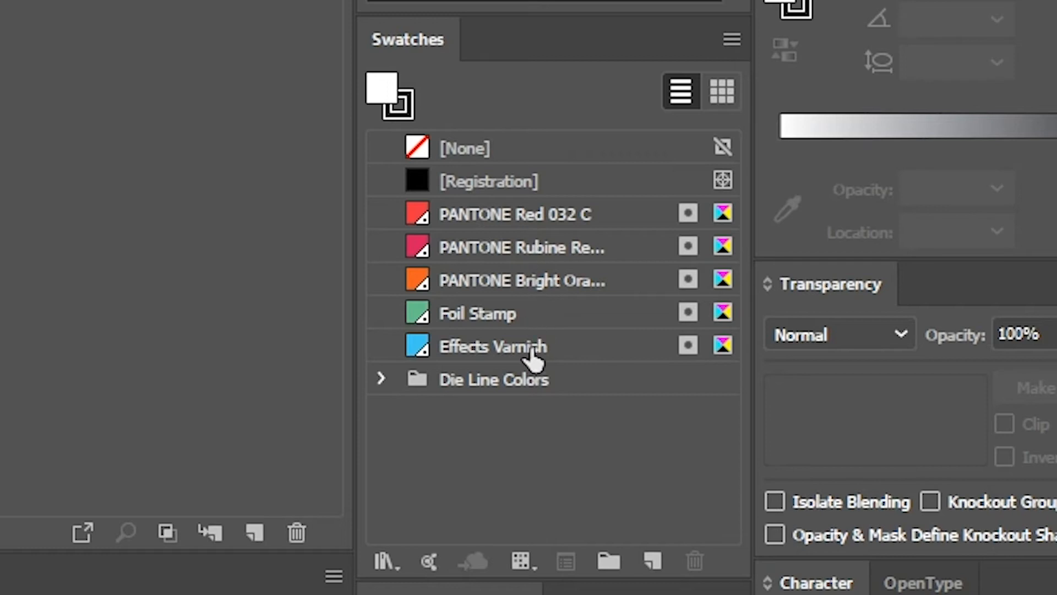
{"action": "mouse_move", "coordinate": [472, 345]}
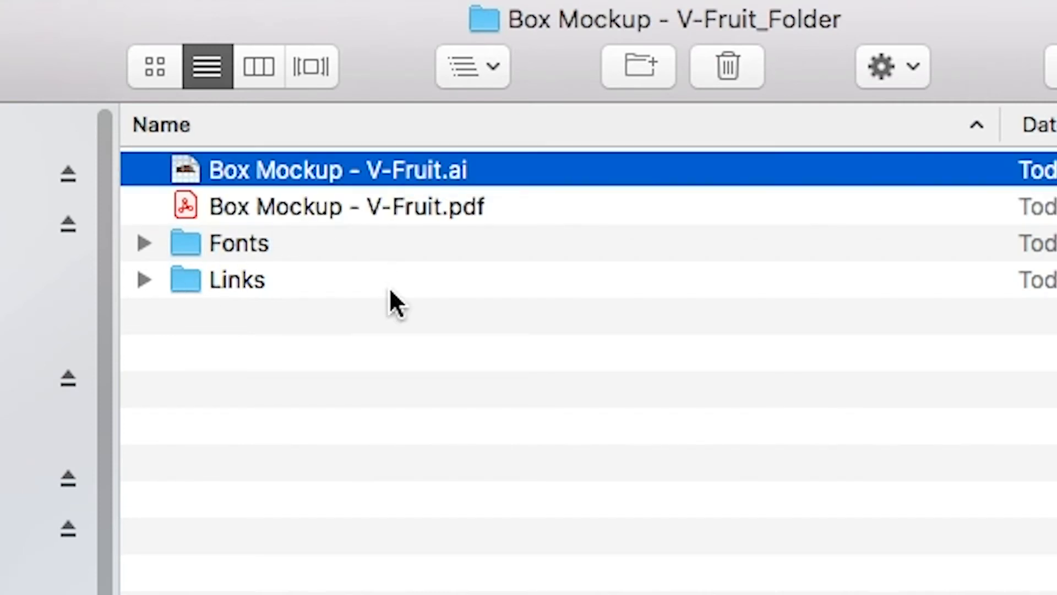
- Open the box mockup PDF from the Box Mockup - V-Fruit_Folder window
{"action": "double_click", "coordinate": [337, 169]}
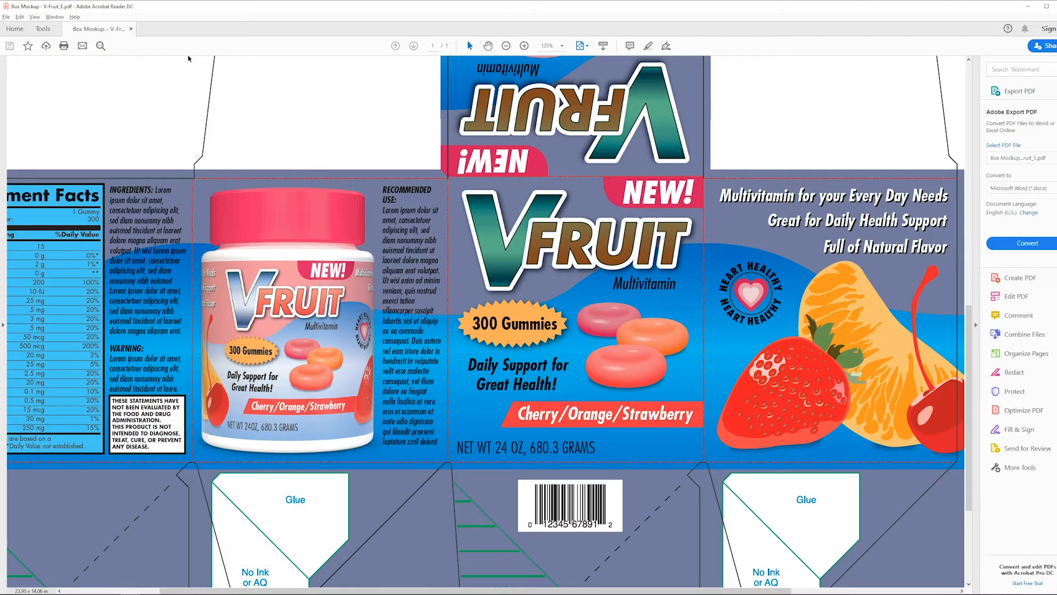
{"action": "left_click", "coordinate": [487, 46]}
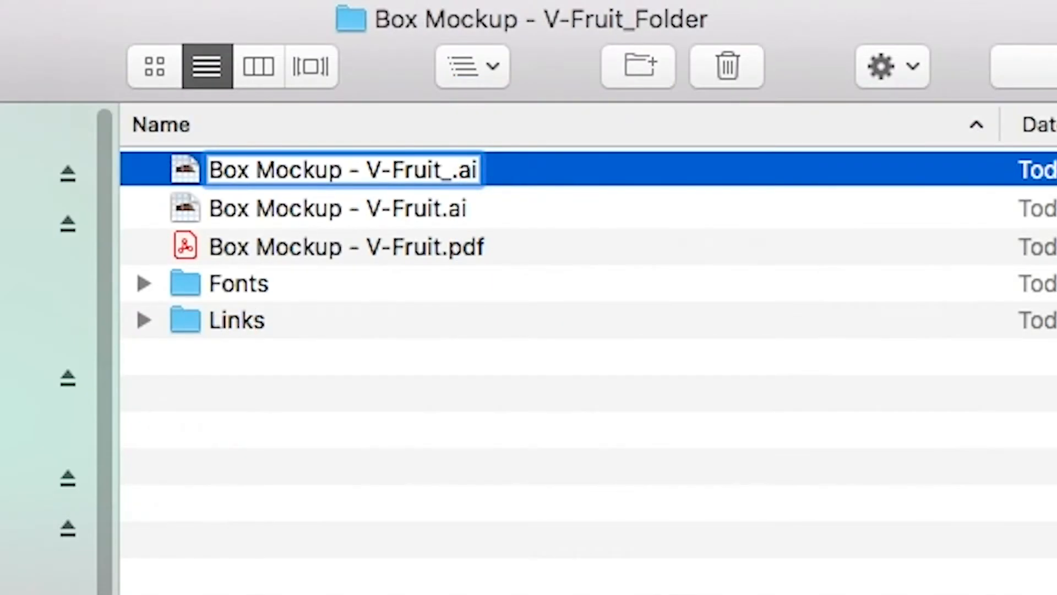
- Type 'No Ef' as the start of the duplicated .ai file's new name
{"action": "type", "text": "No Ef"}
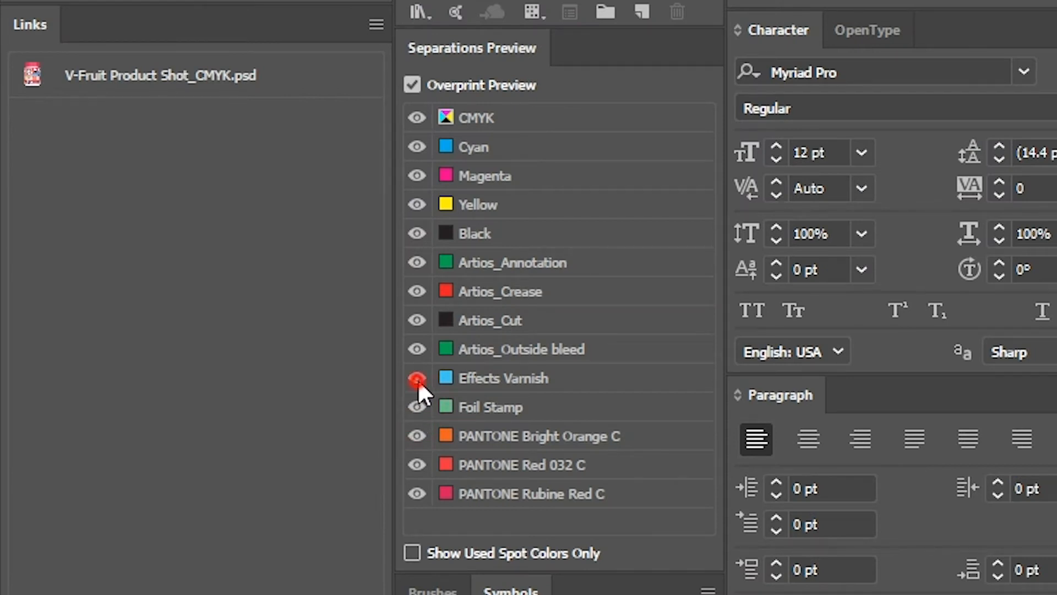
- Hide the Effects Varnish plate in Illustrator's overprint Separations Preview
{"action": "left_click", "coordinate": [417, 377]}
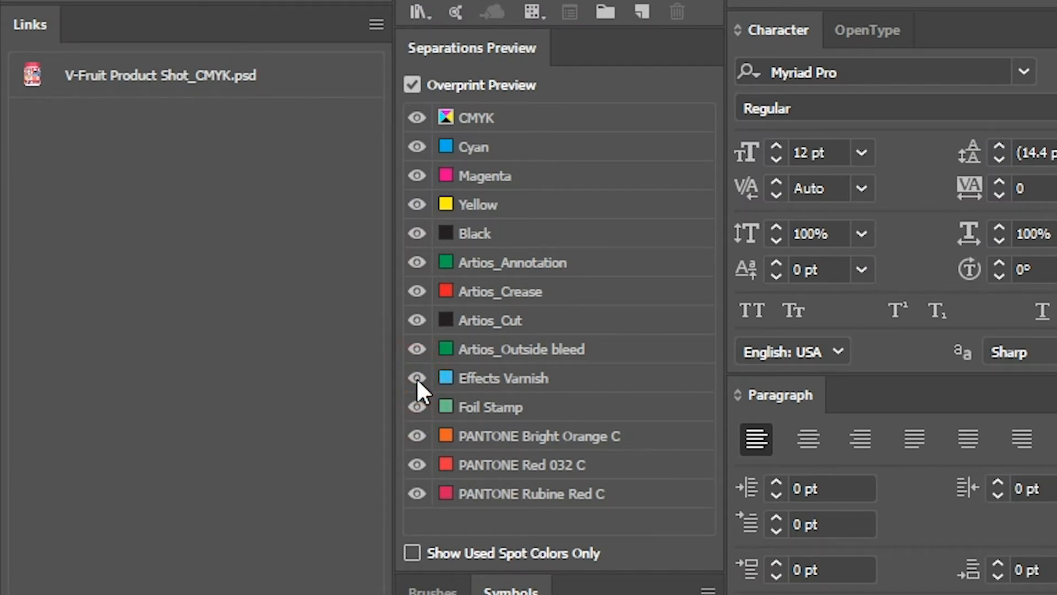
{"action": "mouse_move", "coordinate": [417, 233]}
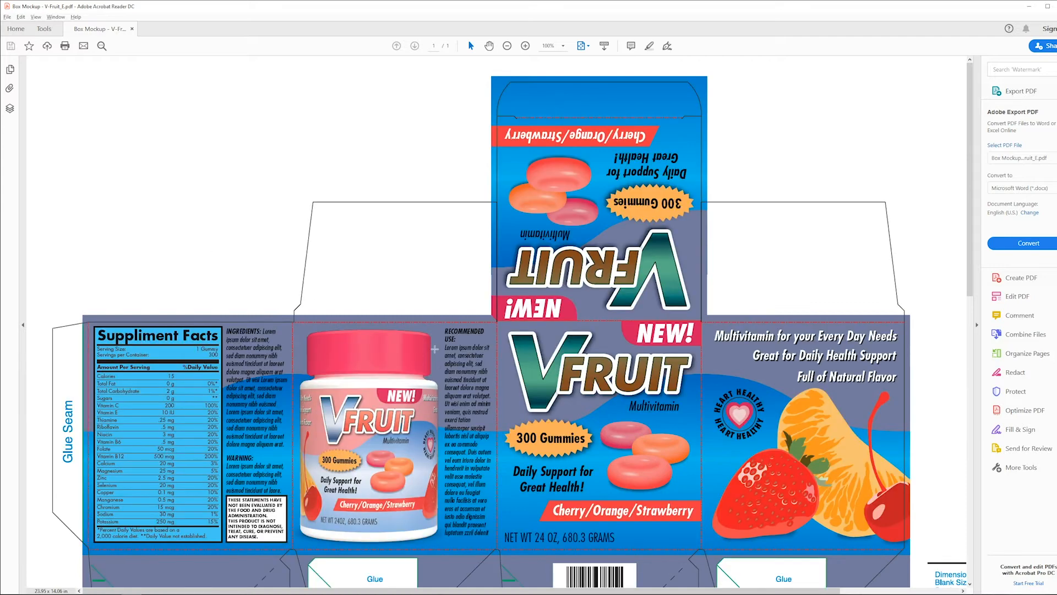
- Show the Layers panel in the navigation pane beside the PDF page
{"action": "scroll", "scroll_direction": "down", "scroll_amount": 3}
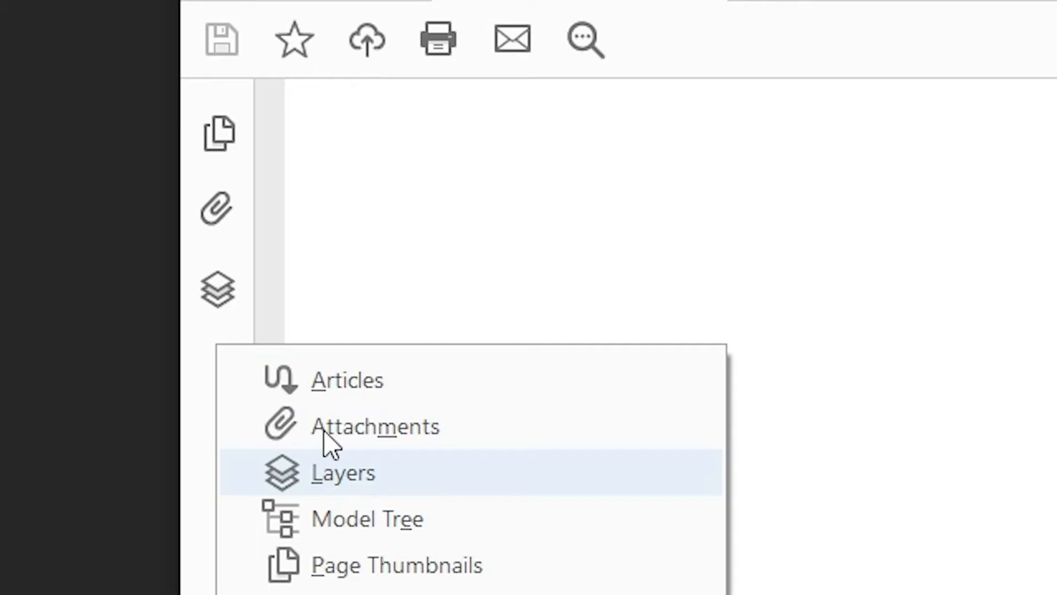
{"action": "left_click", "coordinate": [342, 472]}
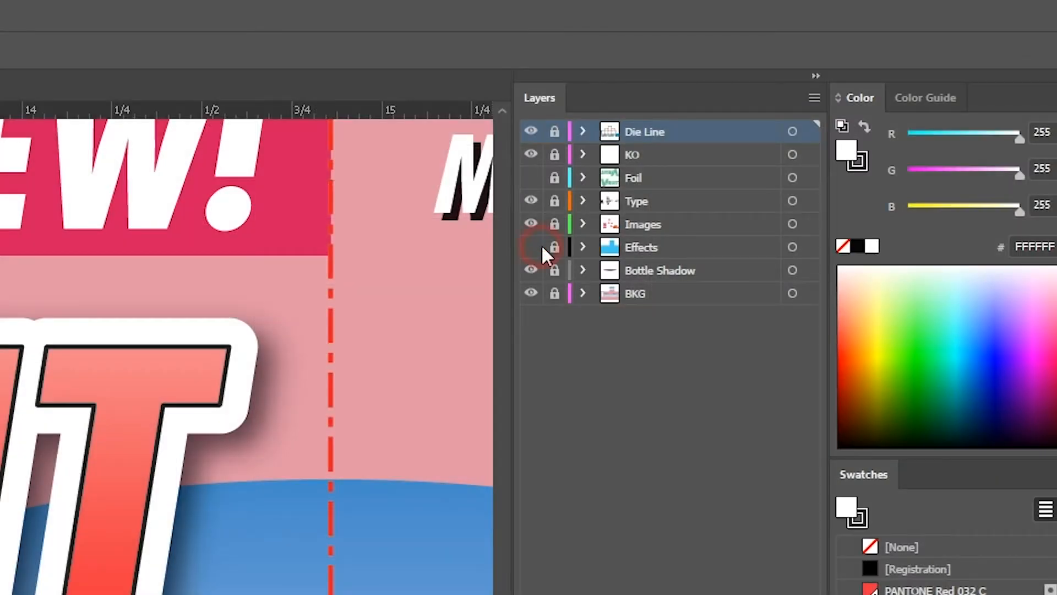
- Make the Effects layer visible again and begin renaming the Foil layer with 'Ar'
{"action": "left_click", "coordinate": [531, 246]}
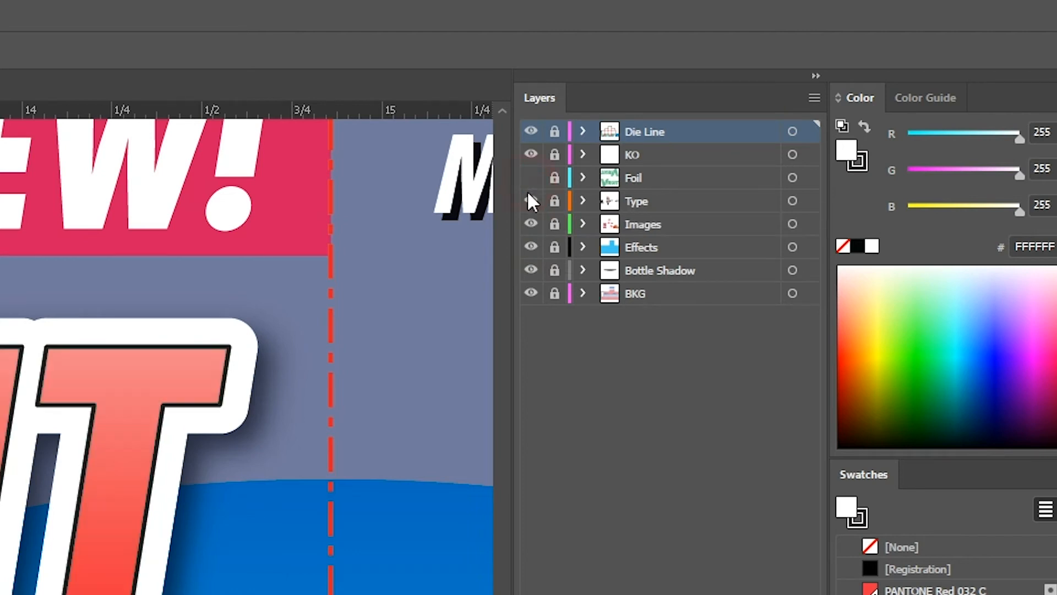
{"action": "double_click", "coordinate": [632, 177]}
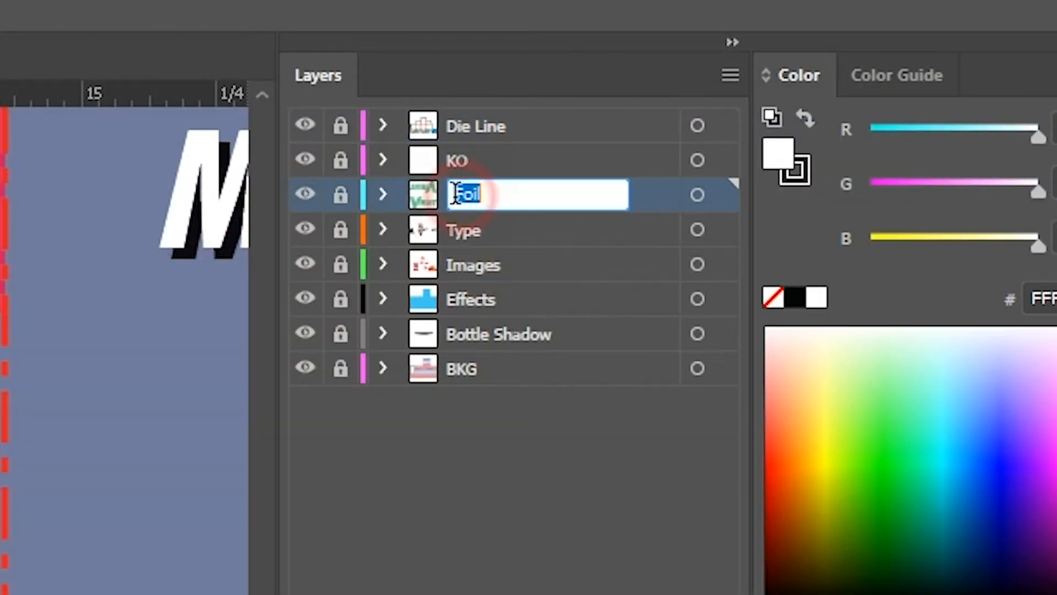
{"action": "type", "text": "Ar"}
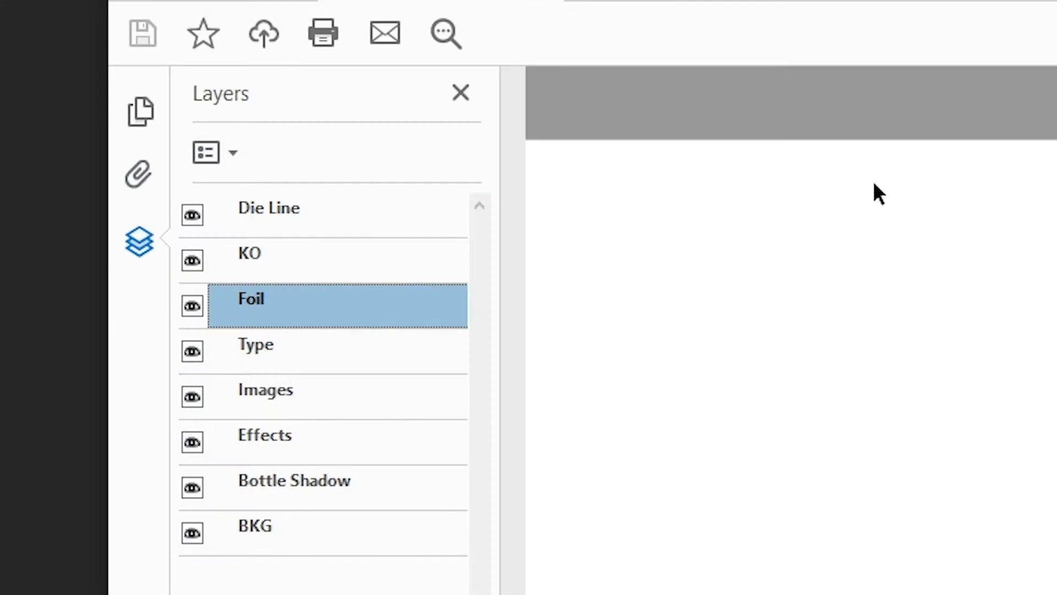
- Toggle off the Images, Foil and other layers, keeping only Die Line and Effects visible
{"action": "left_click", "coordinate": [192, 214]}
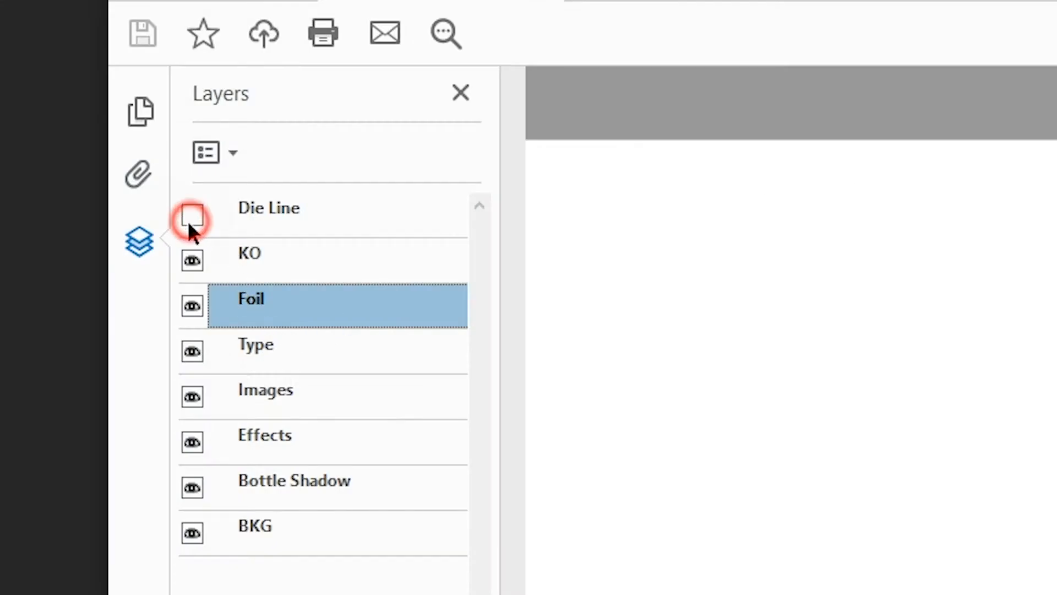
{"action": "left_click", "coordinate": [192, 214]}
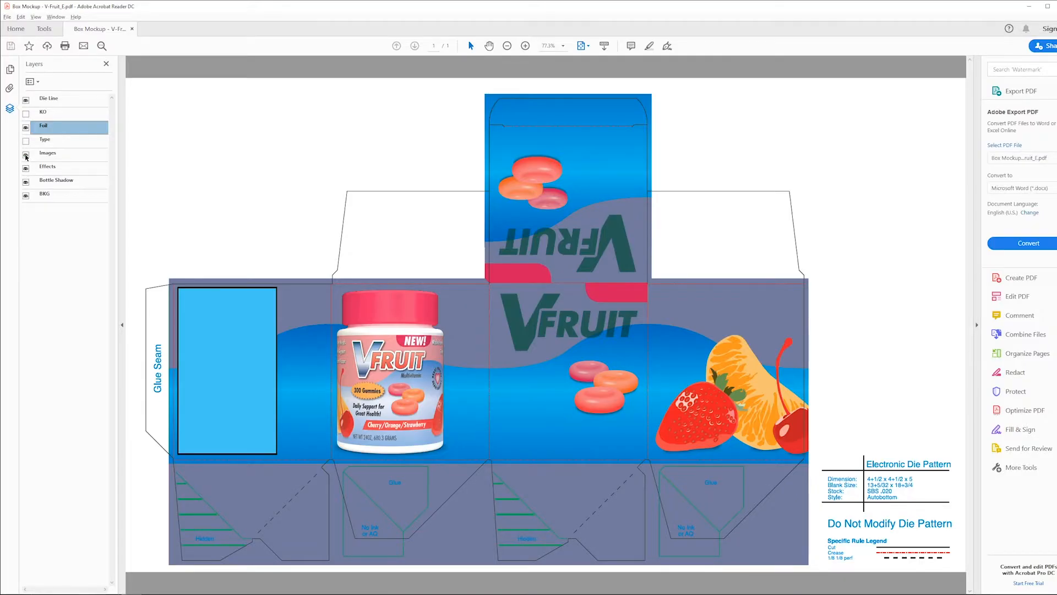
{"action": "left_click", "coordinate": [26, 154]}
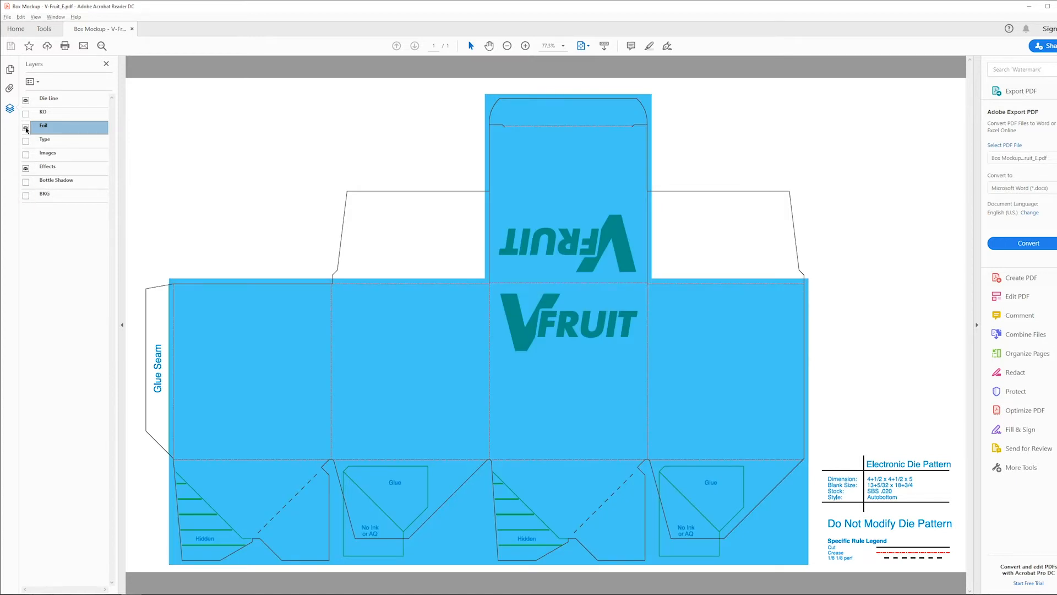
{"action": "left_click", "coordinate": [26, 139]}
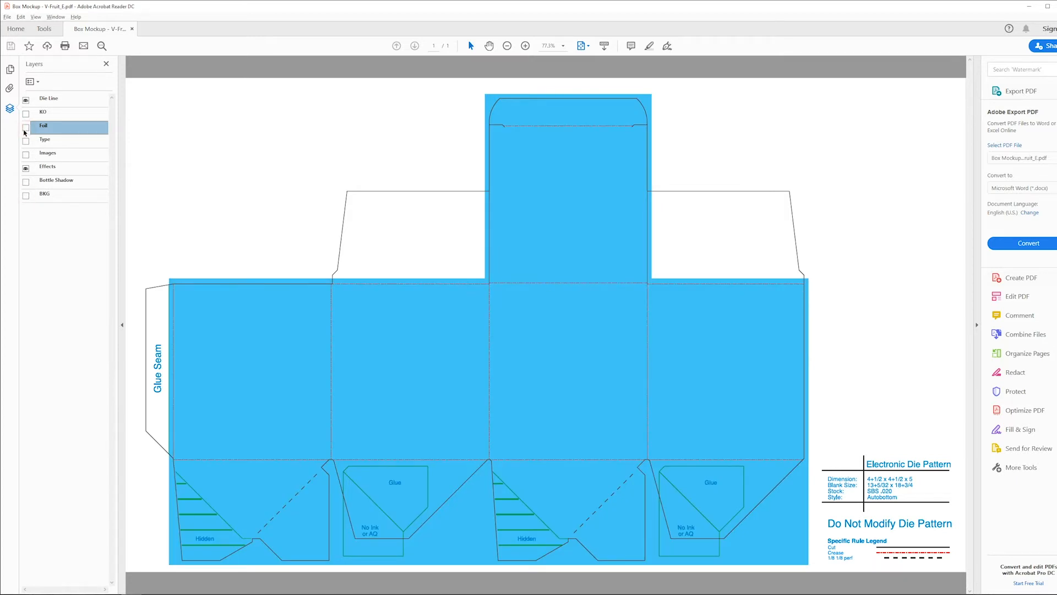
{"action": "left_click", "coordinate": [26, 139]}
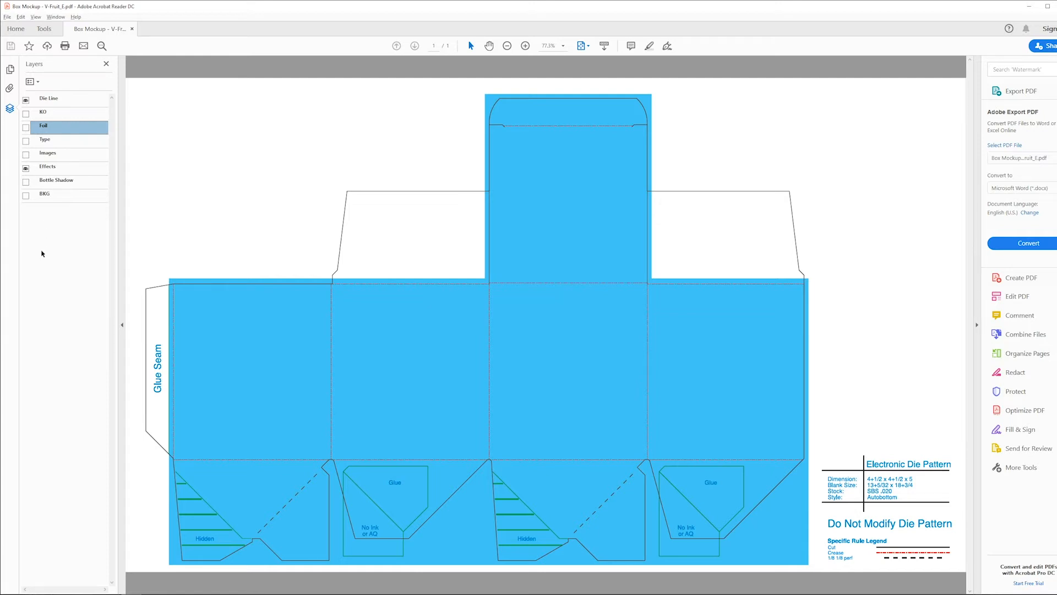
{"action": "mouse_move", "coordinate": [37, 257]}
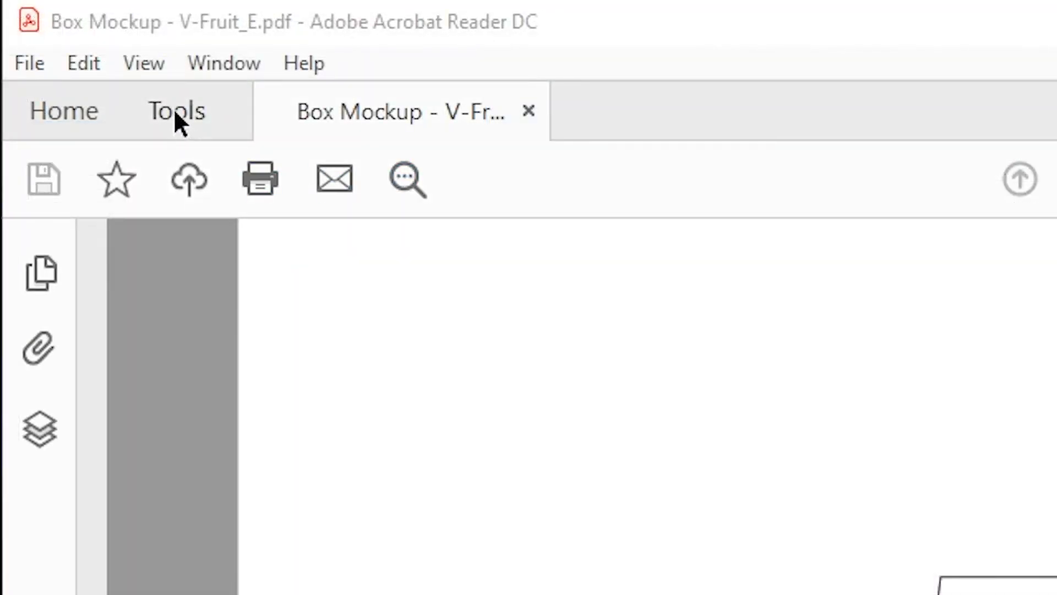
- Switch to the Acrobat Pro Tools tab and scroll through the tool categories
{"action": "left_click", "coordinate": [176, 111]}
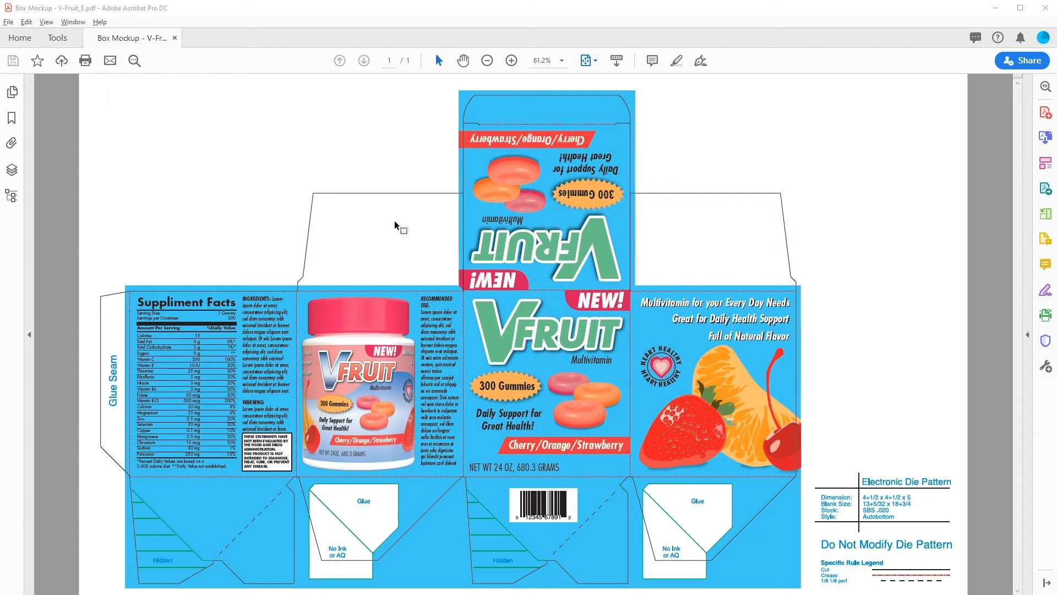
{"action": "left_click", "coordinate": [57, 38]}
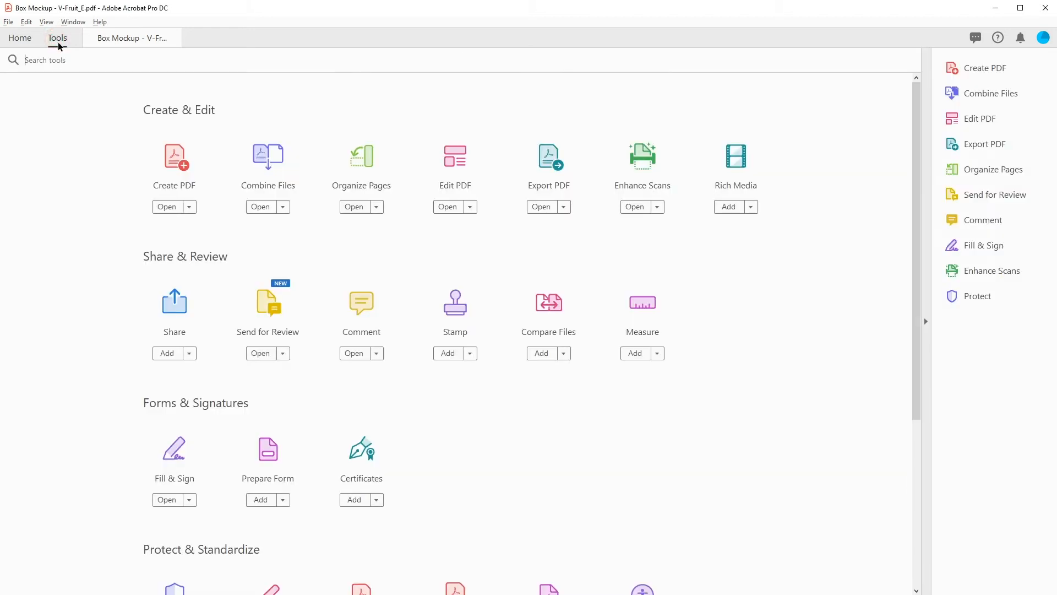
{"action": "scroll", "scroll_direction": "down", "scroll_amount": 3}
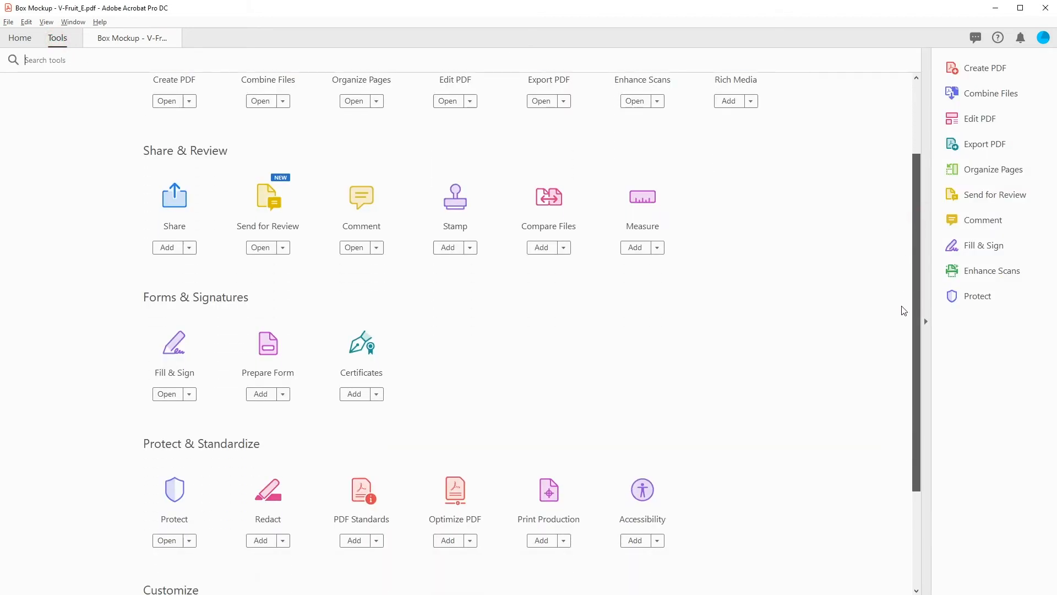
{"action": "scroll", "scroll_direction": "down", "scroll_amount": 3}
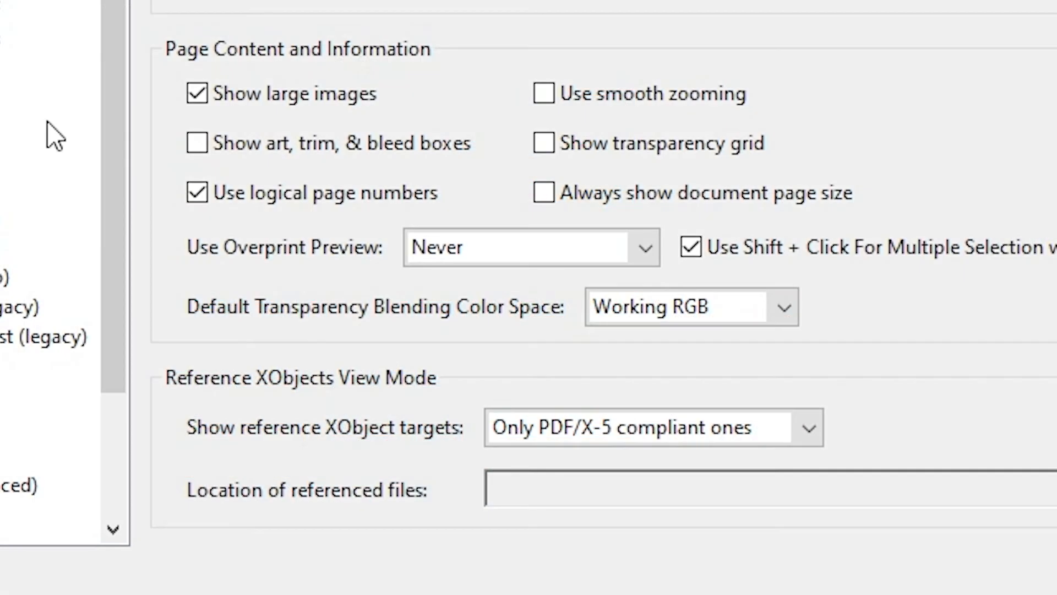
- Set Use Overprint Preview to Always in the Page Display preferences
{"action": "left_click", "coordinate": [643, 247]}
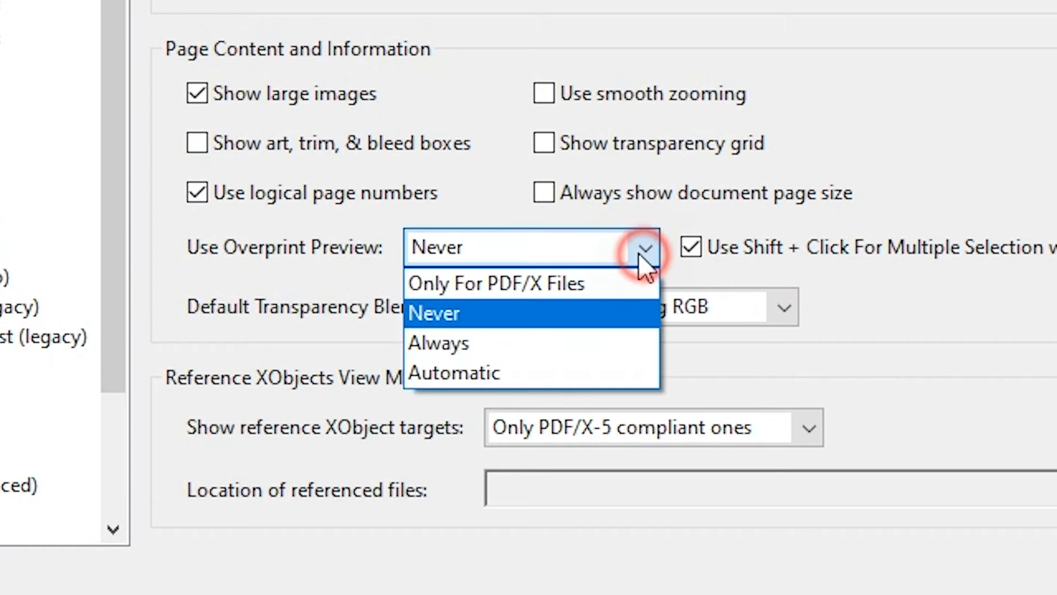
{"action": "left_click", "coordinate": [438, 343]}
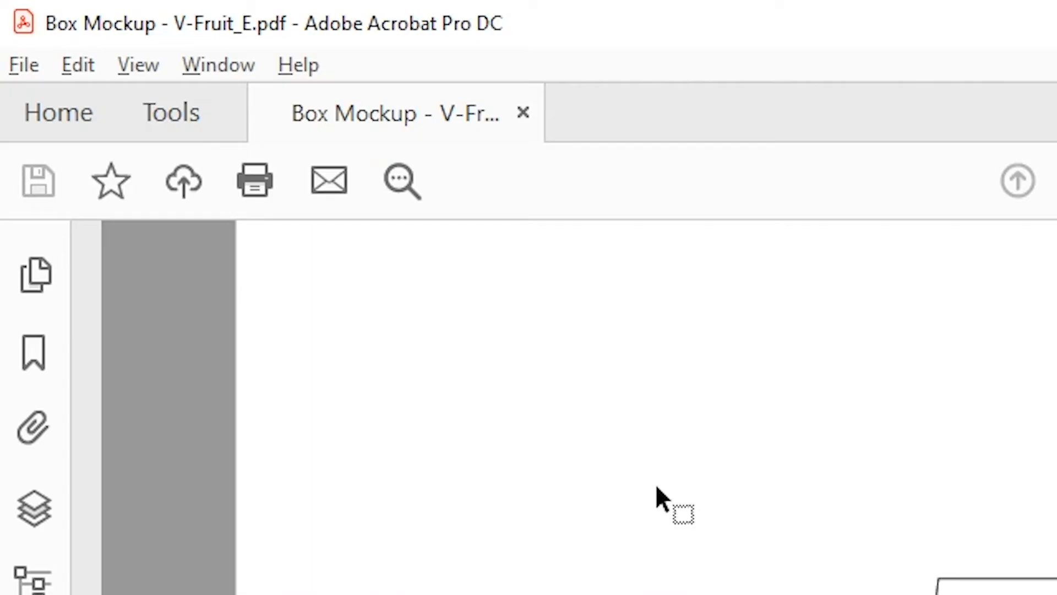
- Open Print Production to list Output Preview, Preflight and Flattener Preview
{"action": "left_click", "coordinate": [170, 112]}
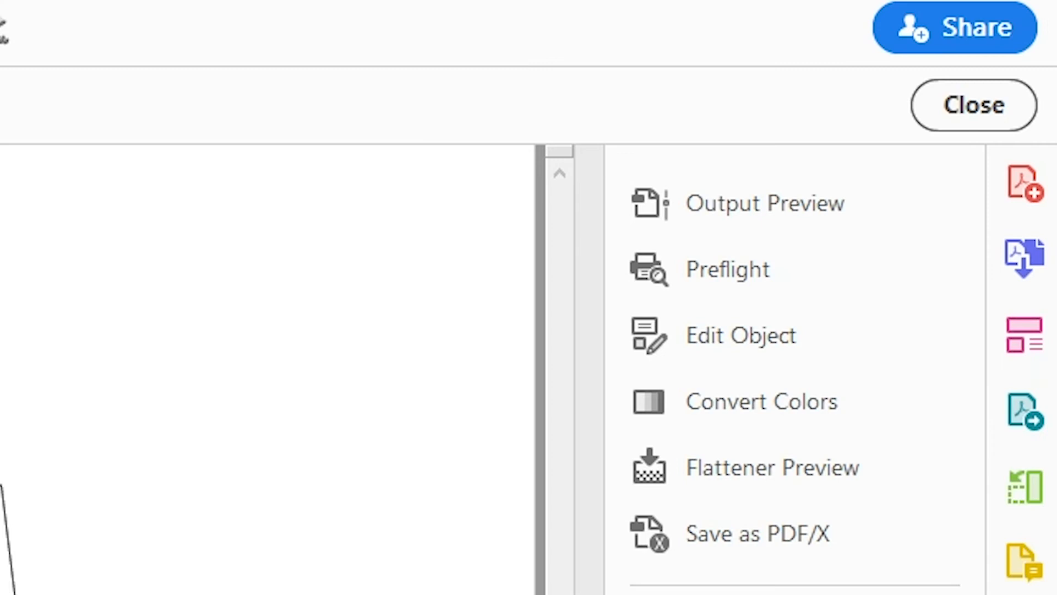
{"action": "mouse_move", "coordinate": [751, 216]}
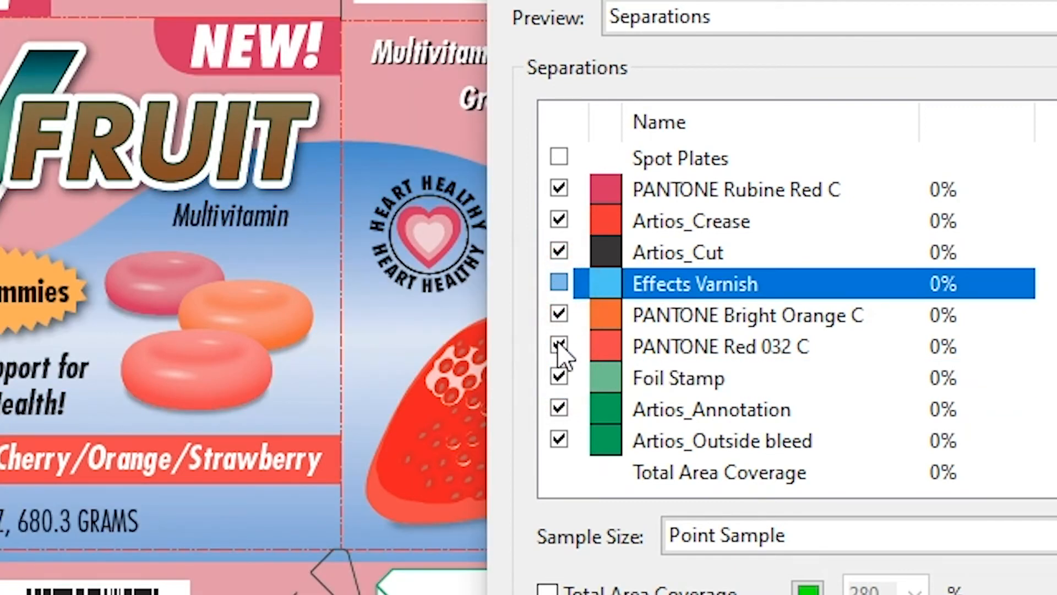
- Hide the PANTONE Red 032 C separation in Output Preview
{"action": "left_click", "coordinate": [558, 346]}
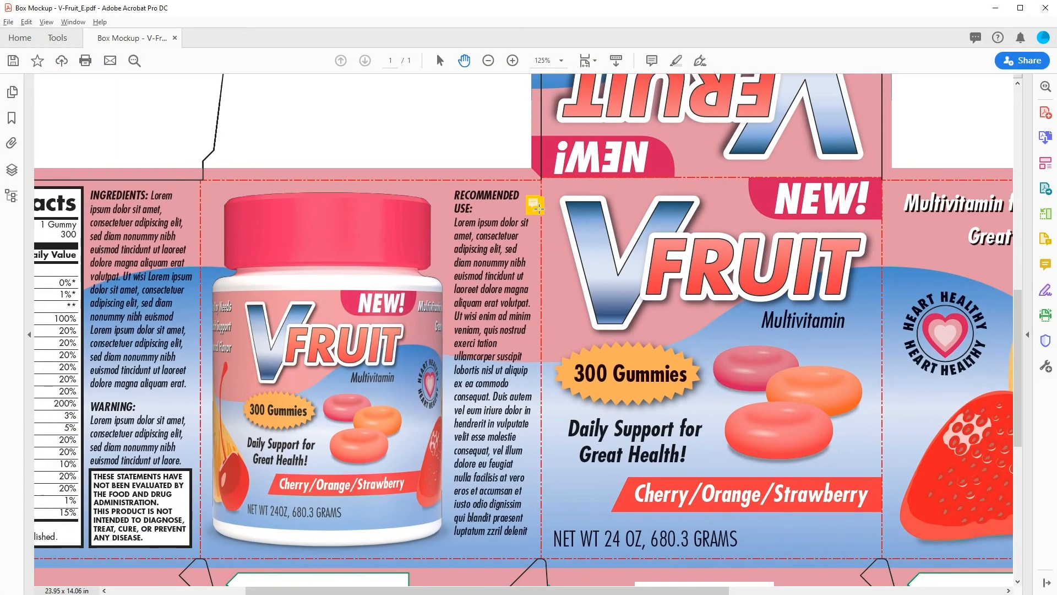
- Zoom back out and open the Comment tools from the right-hand pane
{"action": "left_click", "coordinate": [535, 205]}
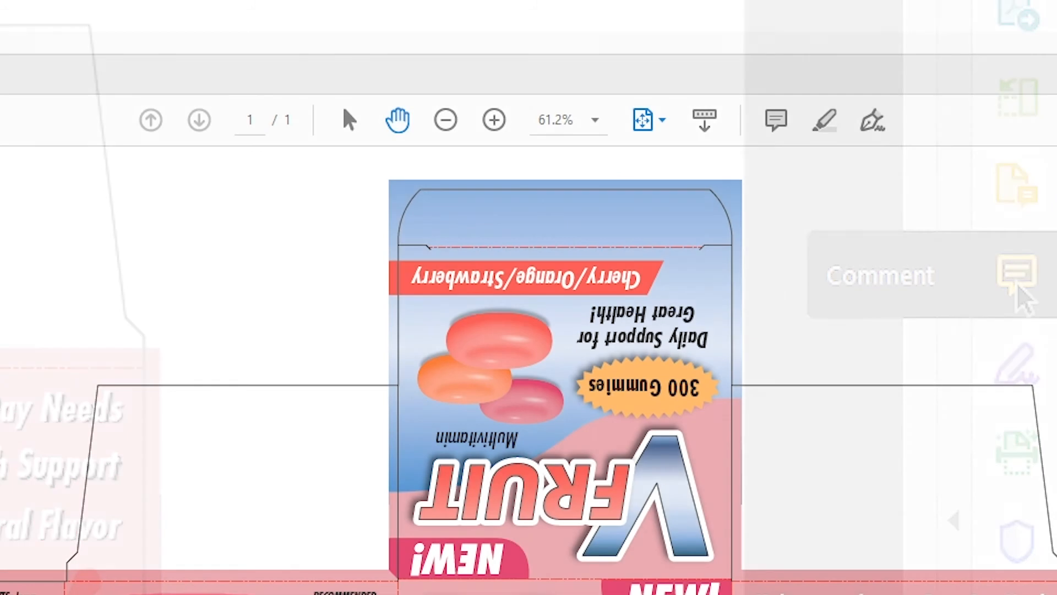
{"action": "left_click", "coordinate": [1018, 275]}
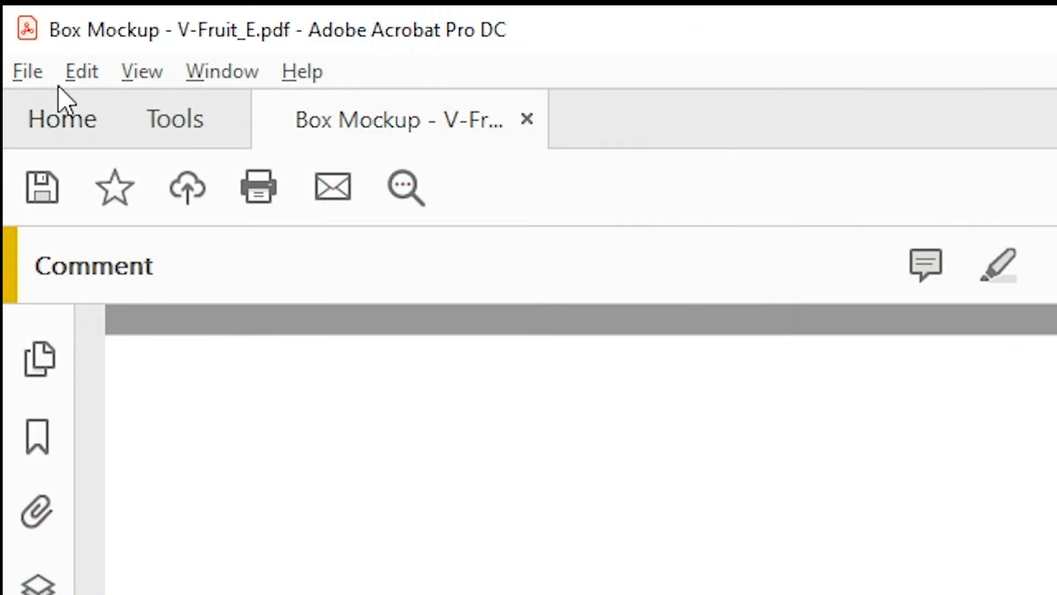
- Open the File menu to save the box mockup PDF
{"action": "left_click", "coordinate": [27, 71]}
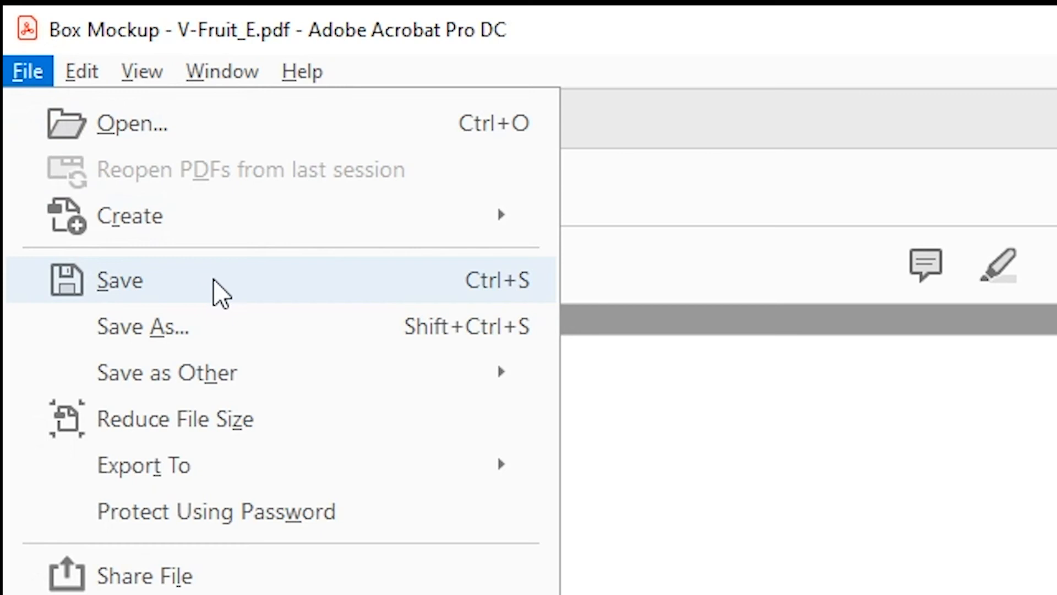
{"action": "mouse_move", "coordinate": [270, 327]}
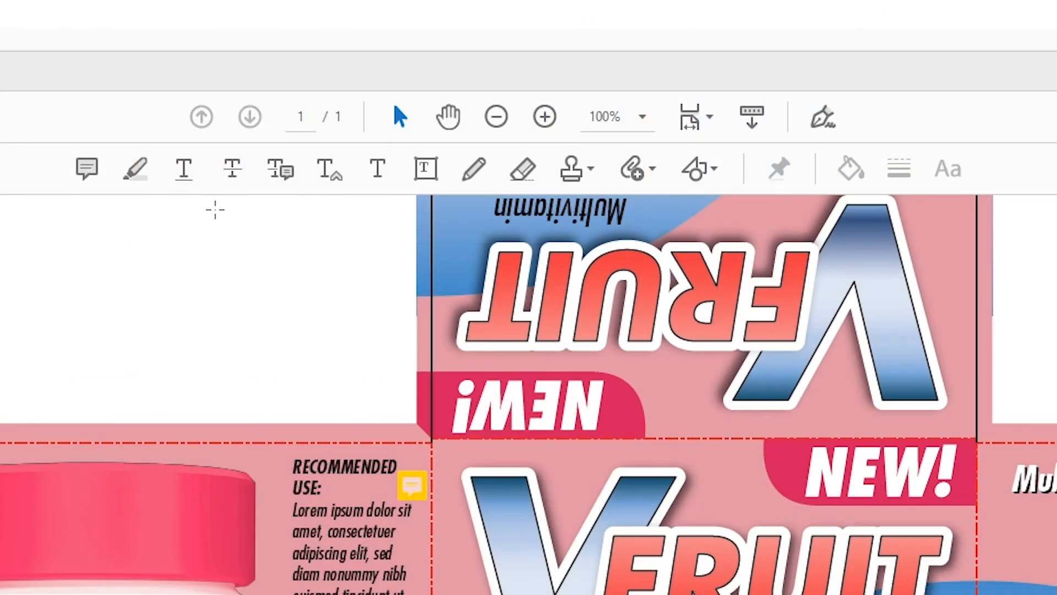
{"action": "mouse_move", "coordinate": [504, 268]}
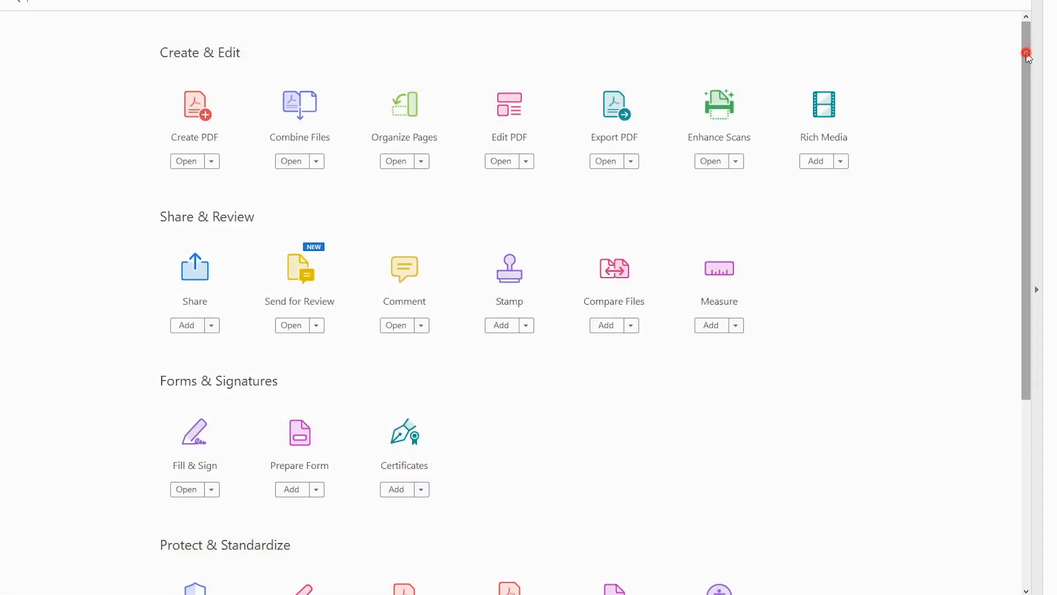
- Scroll the tools overview down to Protect & Standardize and Customize
{"action": "scroll", "scroll_direction": "down", "scroll_amount": 3}
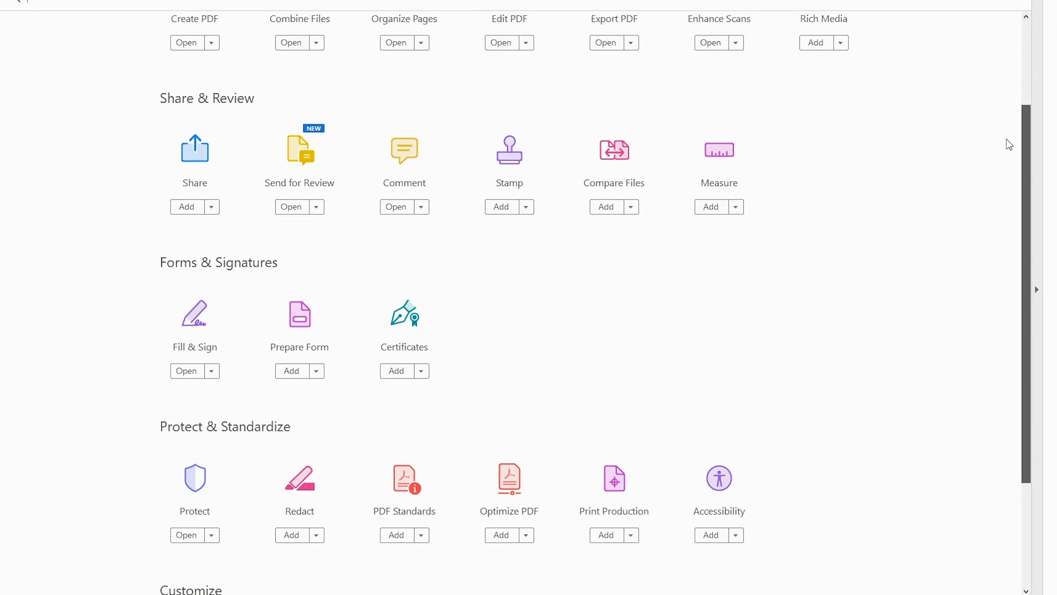
{"action": "scroll", "scroll_direction": "down", "scroll_amount": 3}
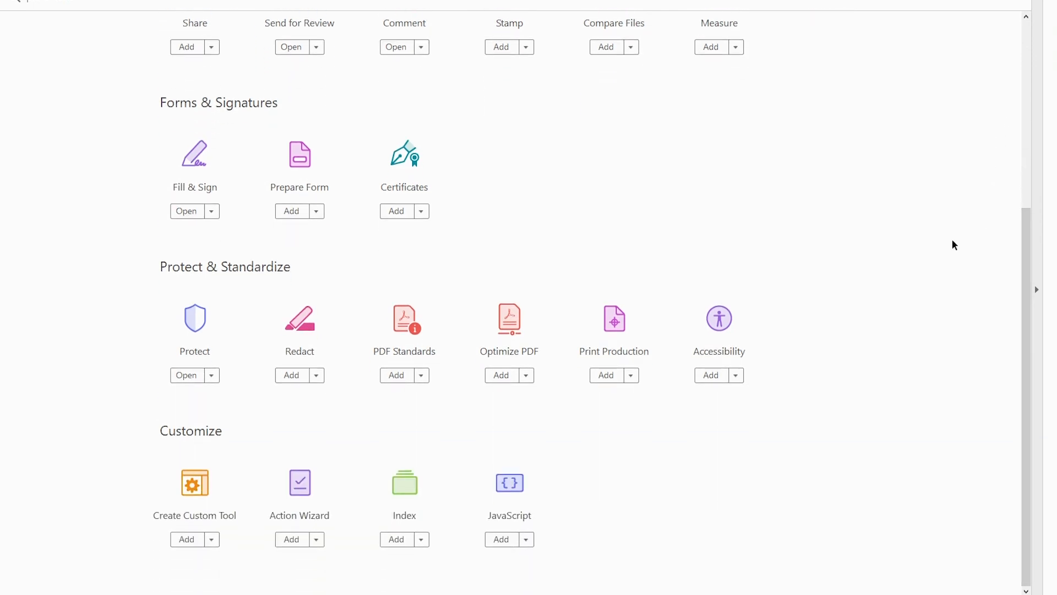
{"action": "mouse_move", "coordinate": [933, 240]}
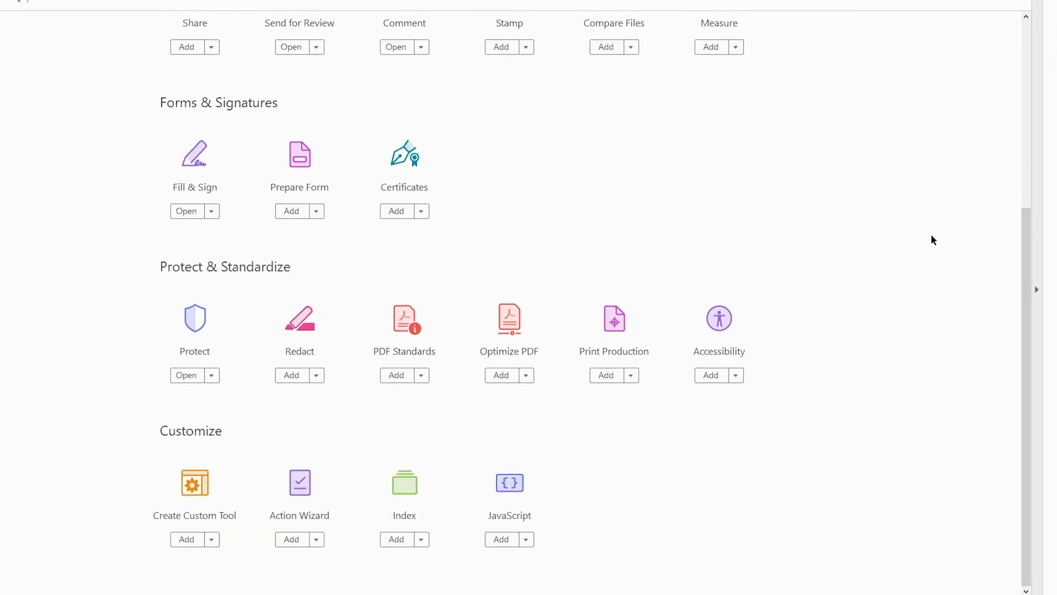